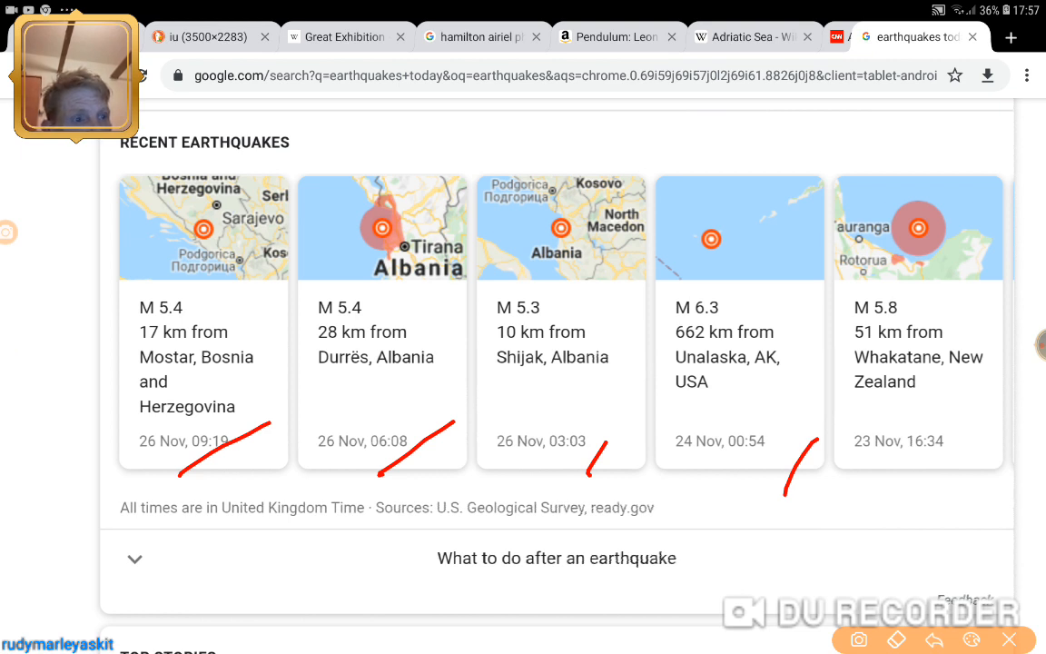
# - Scroll past the Albania news stories to the volcanodiscovery.com earthquakes-today result
pyautogui.moveTo(944, 486); pyautogui.dragTo(994, 404)
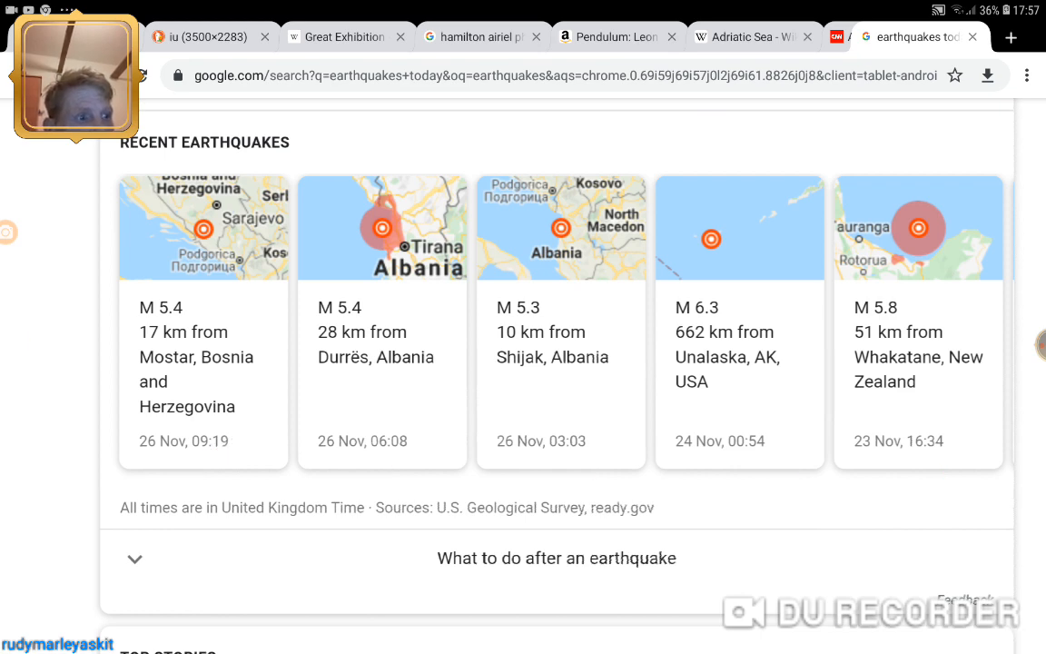
pyautogui.scroll(-3)
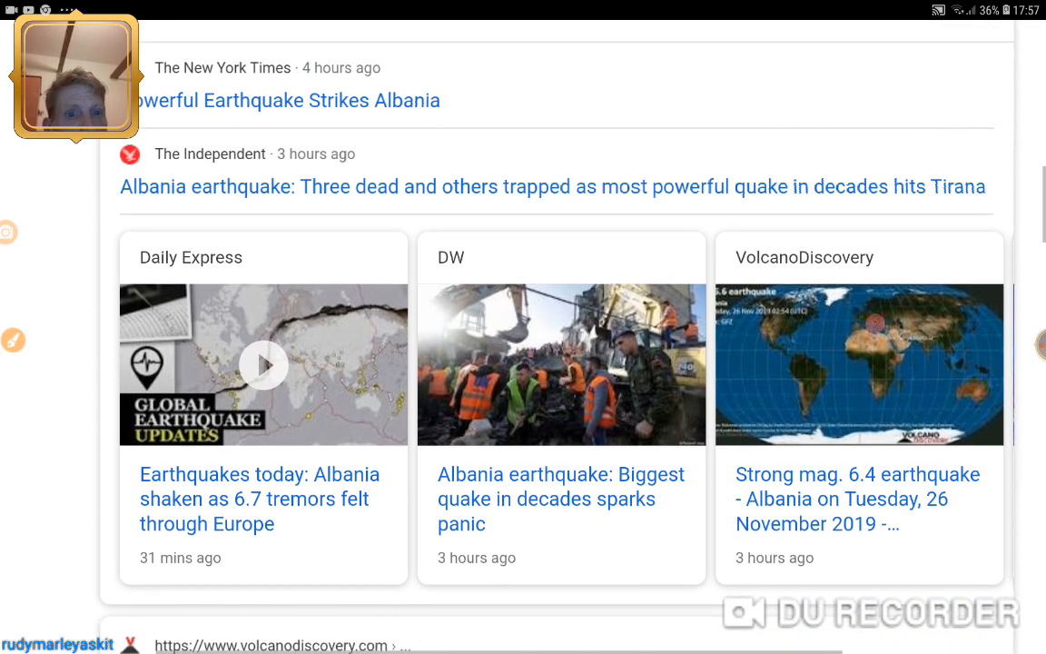
pyautogui.scroll(-3)
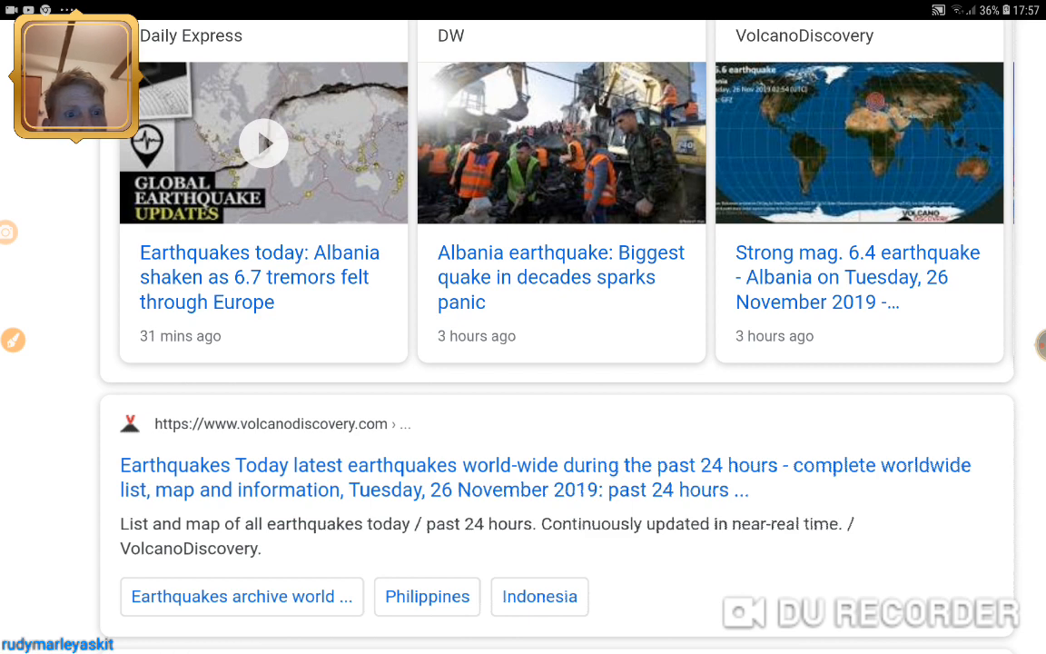
# - Open VolcanoDiscovery's list of today's earthquakes and scroll through it
pyautogui.click(544, 464)
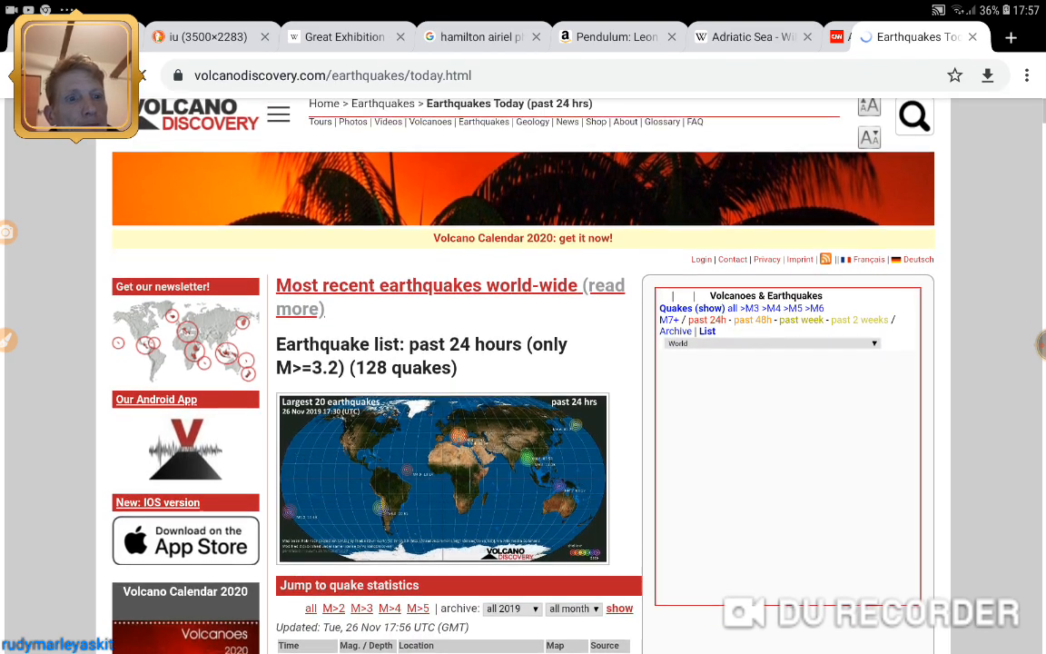
pyautogui.scroll(-3)
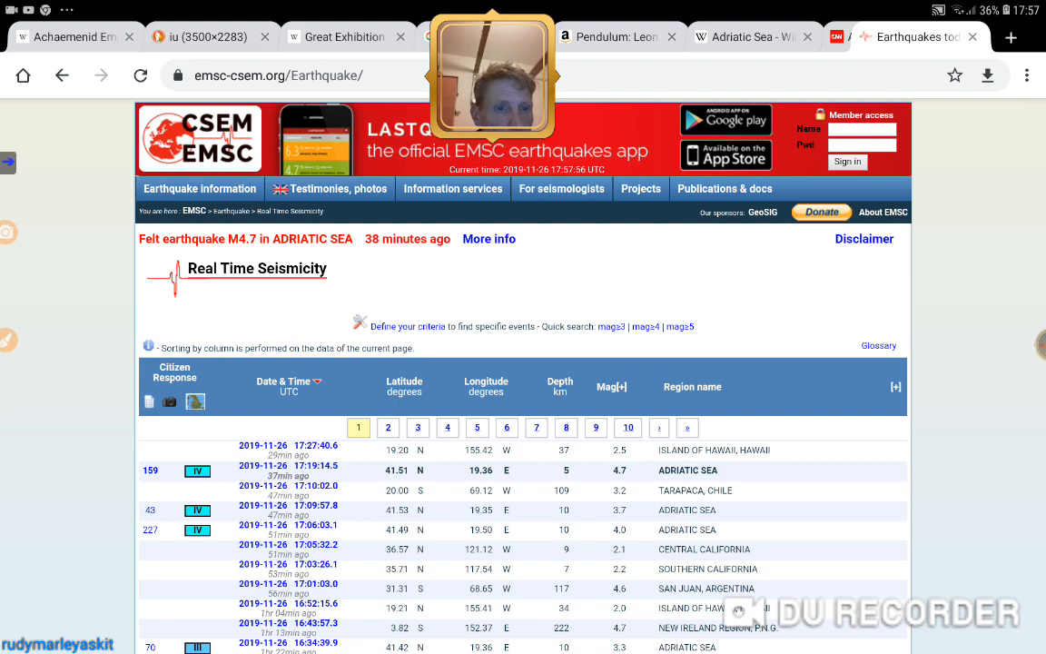
# - Scroll through the EMSC seismicity table to page 3's Albania and Adriatic Sea rows
pyautogui.scroll(-3)
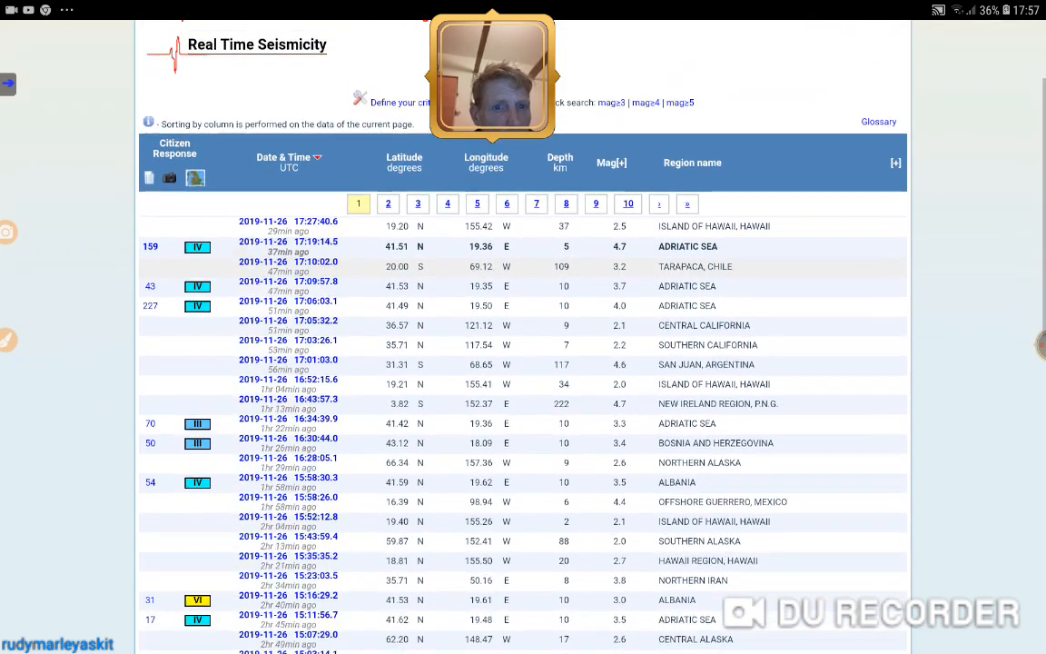
pyautogui.scroll(-3)
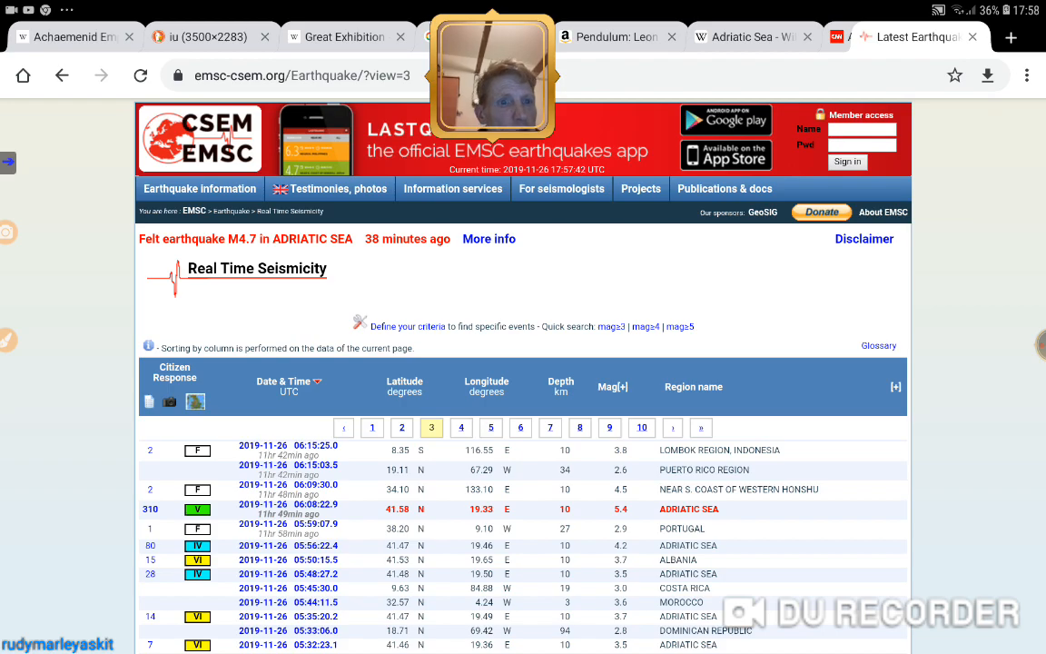
pyautogui.scroll(-3)
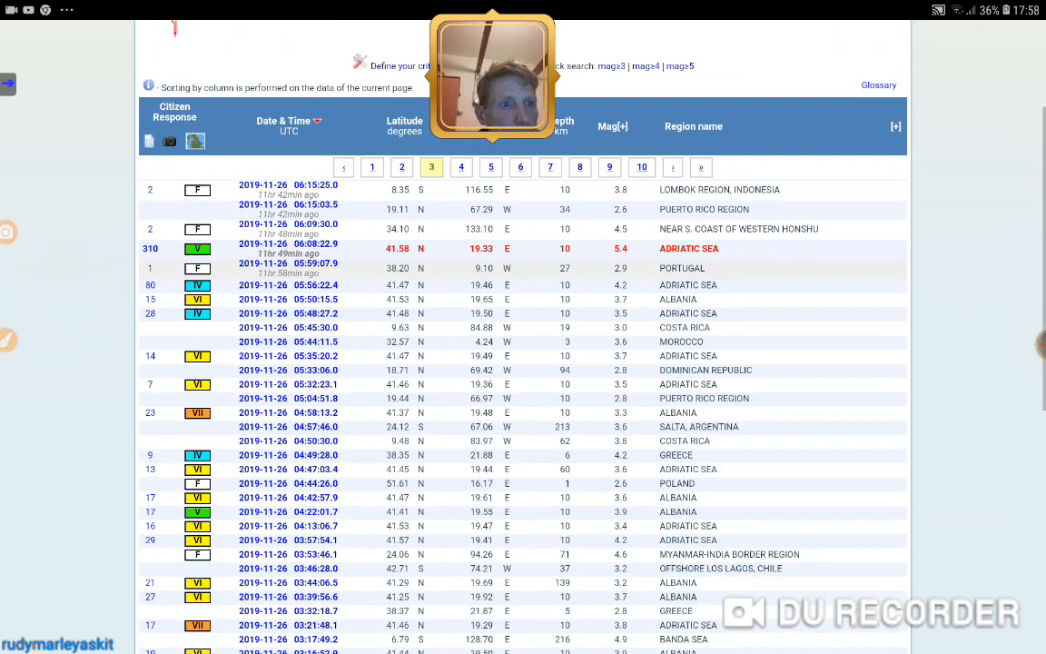
pyautogui.scroll(-3)
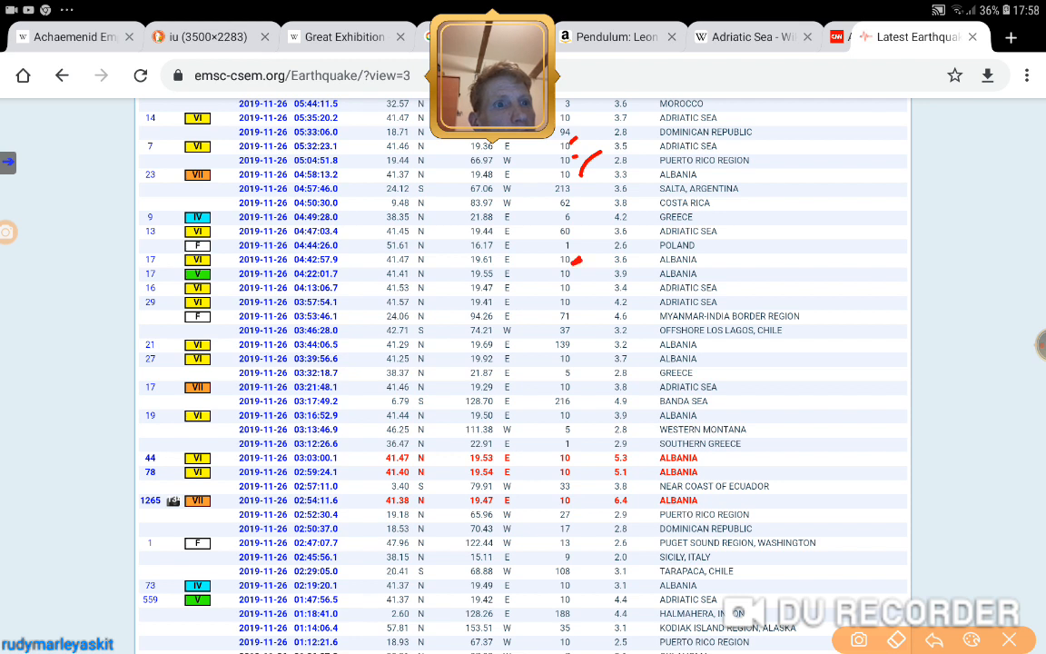
# - Tick the M5.3, M5.1 and M6.4 Albania quakes plus 02:19 Albania and 01:47 Adriatic rows red
pyautogui.moveTo(590, 272); pyautogui.dragTo(581, 304)
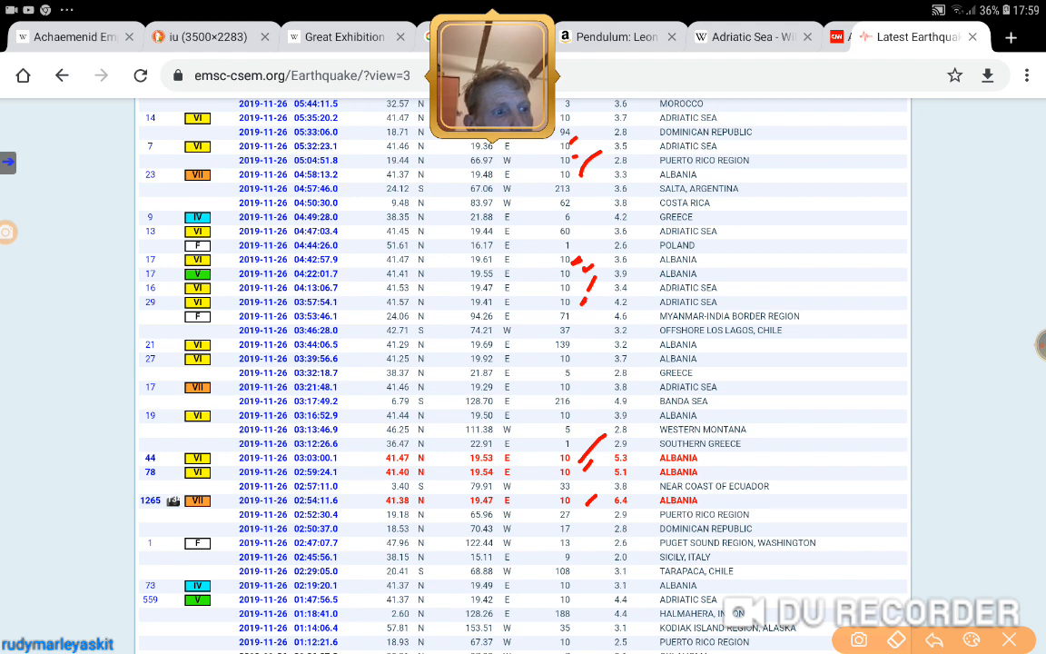
pyautogui.scroll(-3)
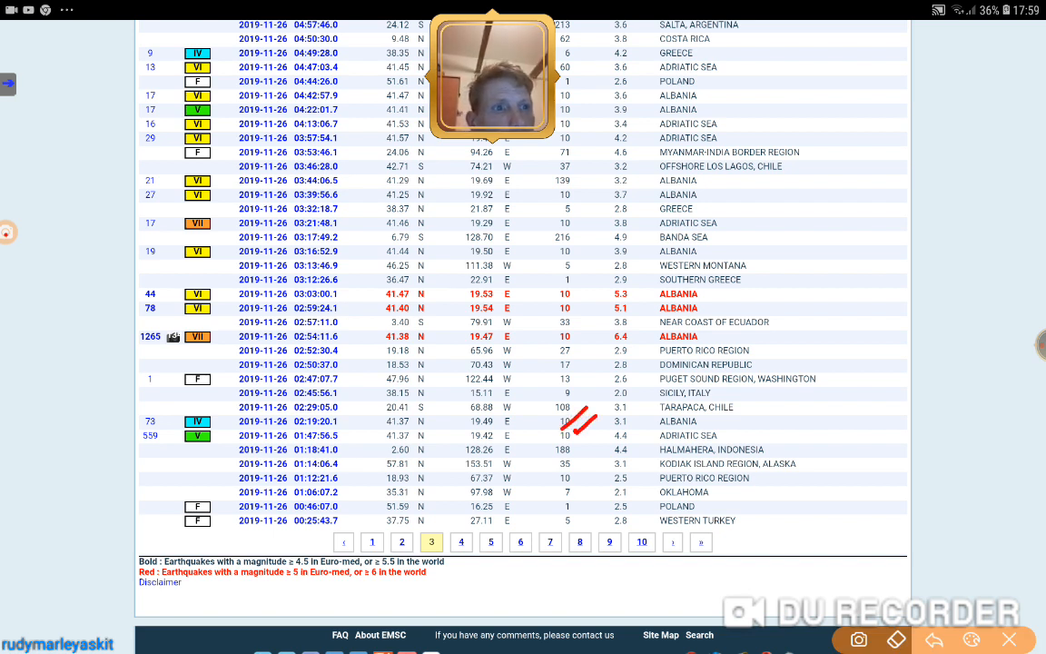
pyautogui.moveTo(853, 254); pyautogui.dragTo(840, 468)
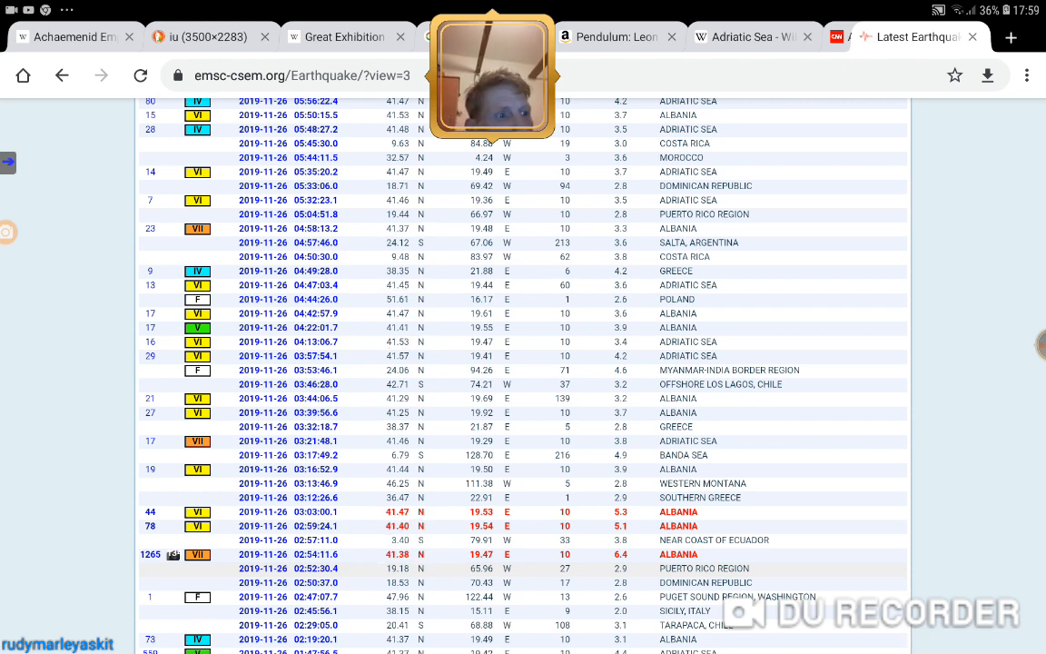
pyautogui.scroll(-3)
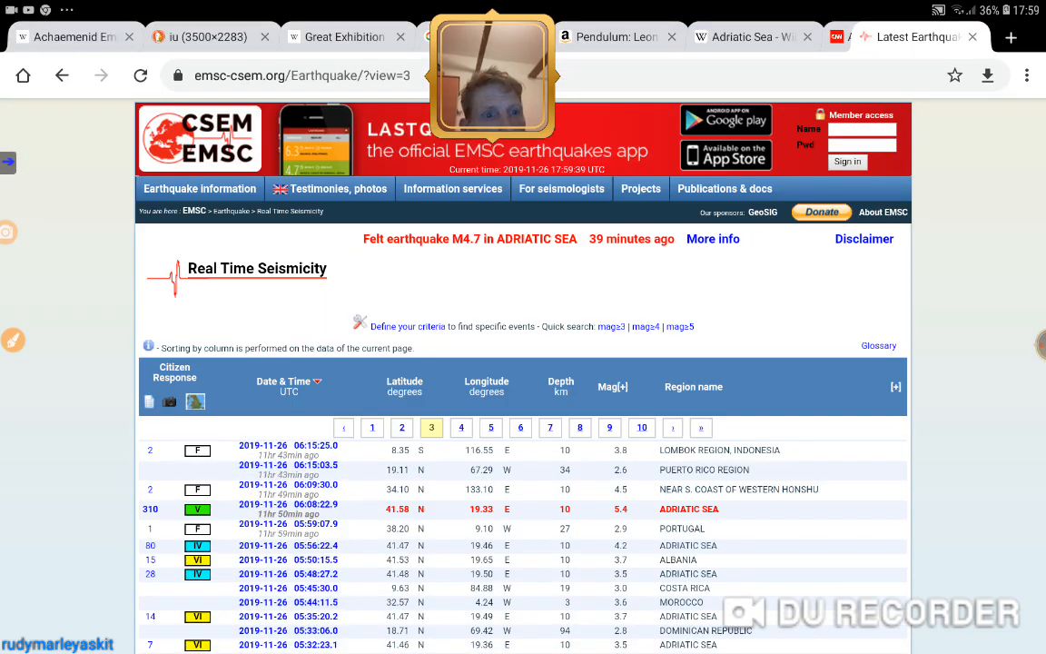
pyautogui.scroll(-3)
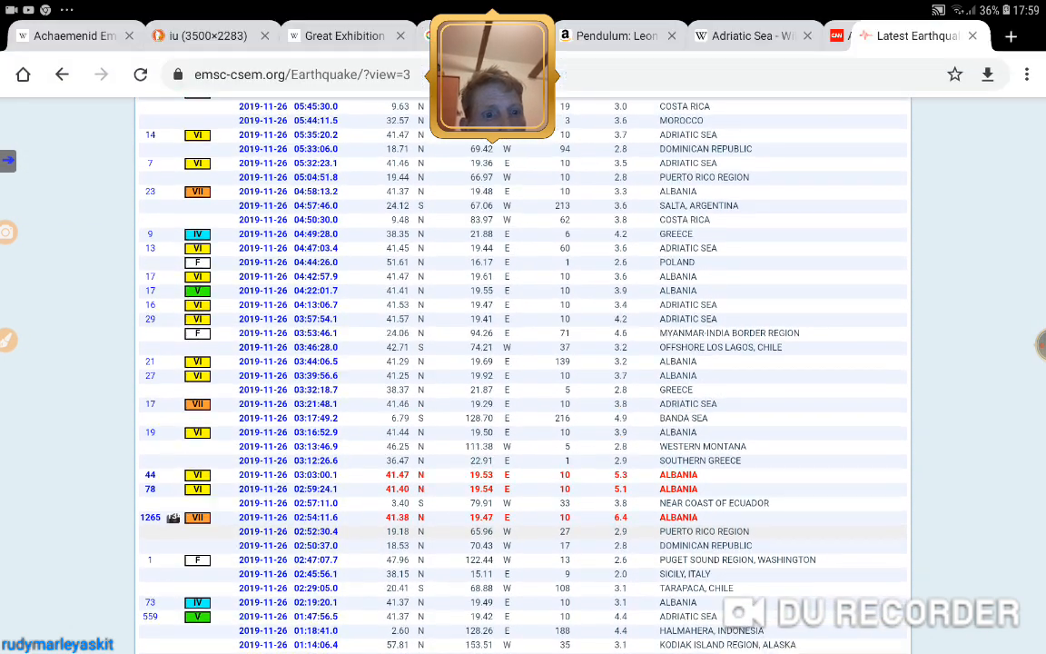
pyautogui.scroll(-3)
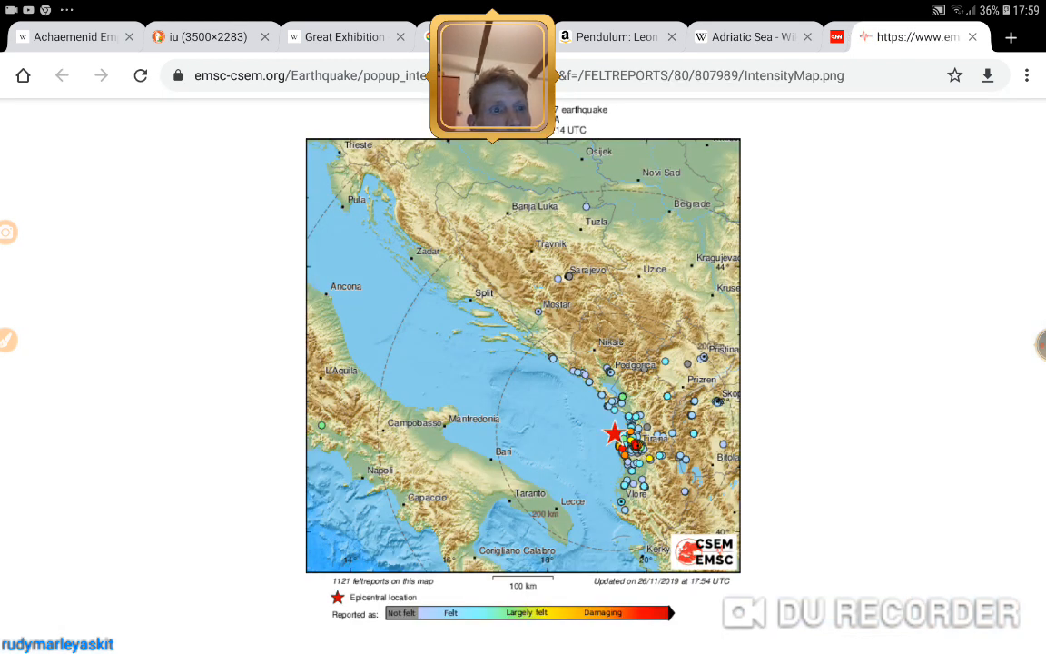
pyautogui.scroll(-3)
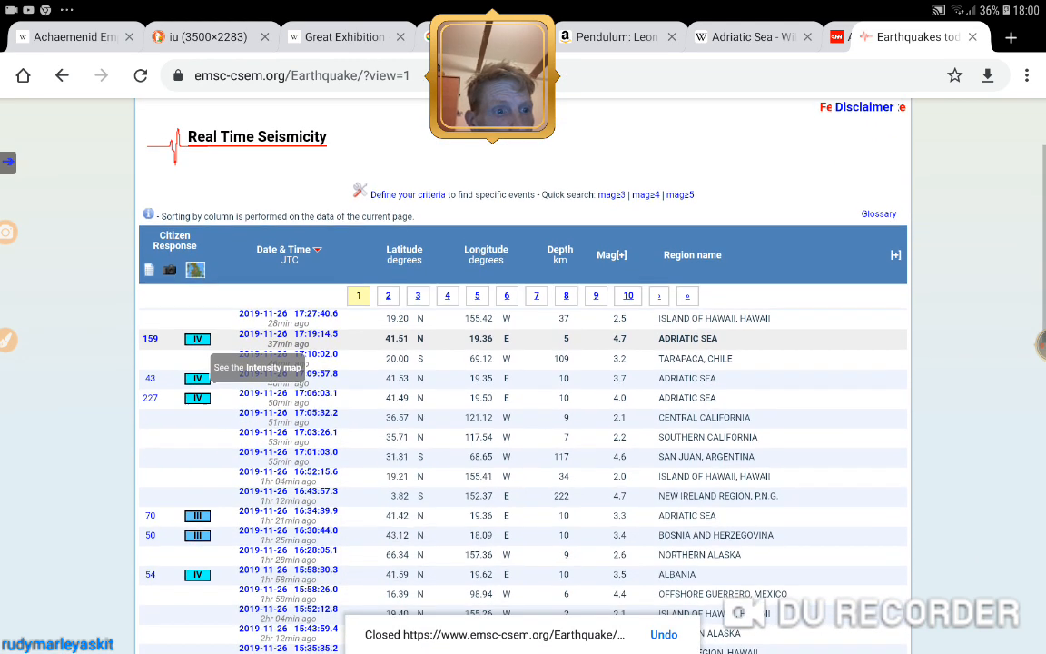
pyautogui.scroll(-3)
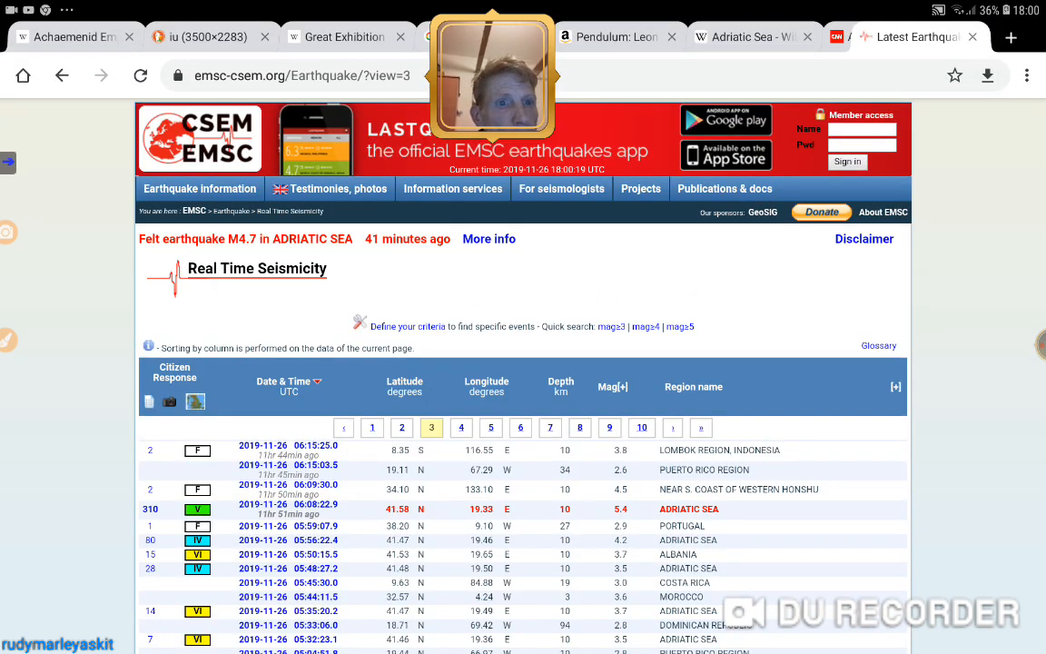
pyautogui.click(401, 427)
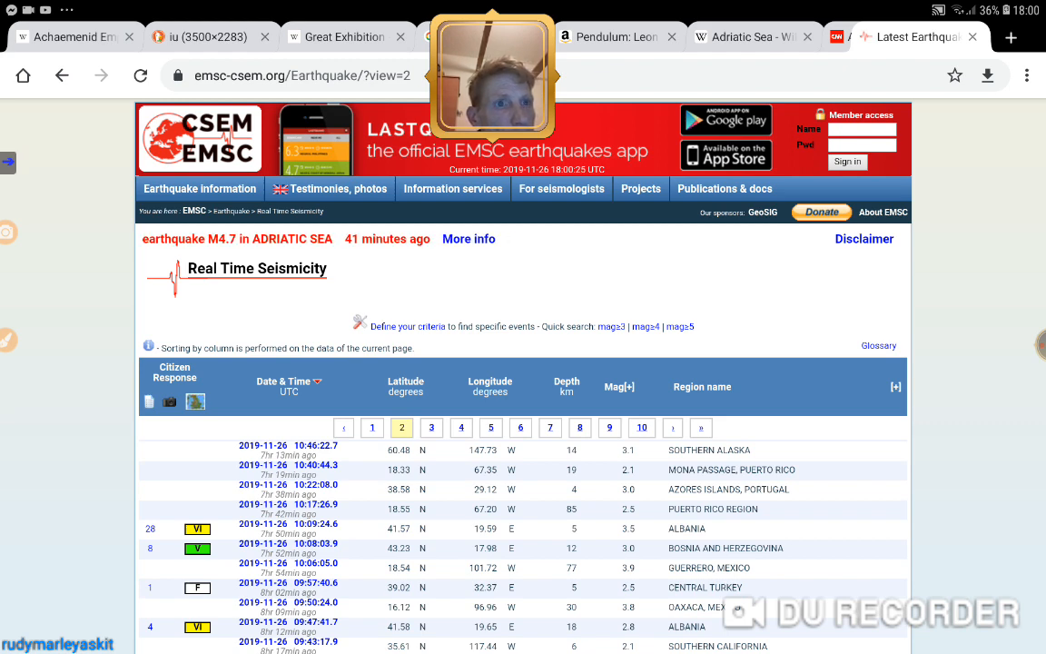
pyautogui.scroll(-3)
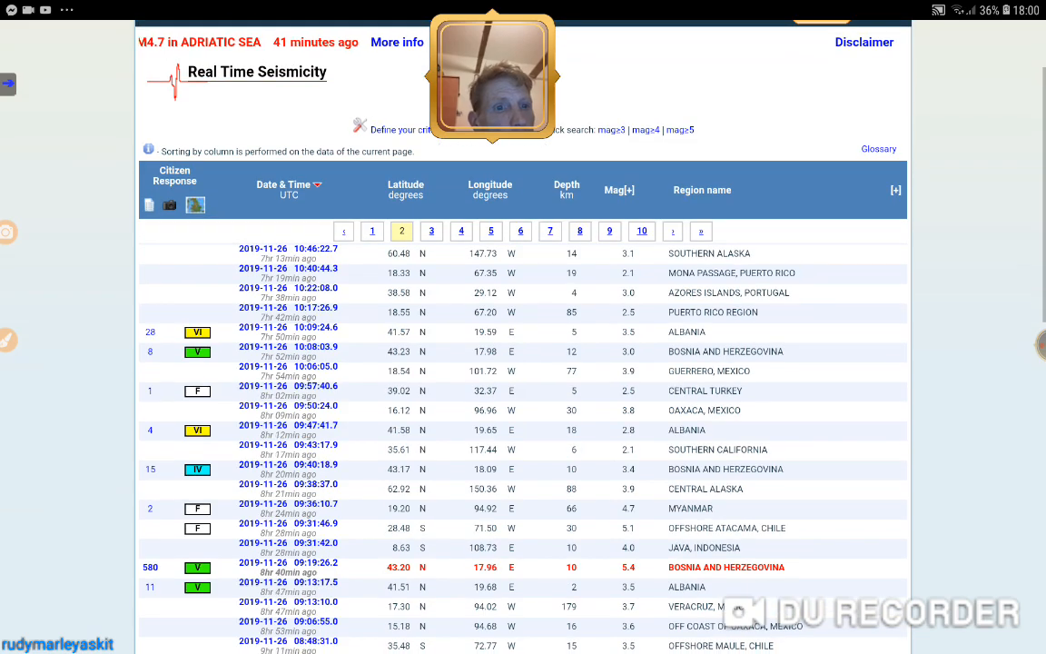
pyautogui.scroll(-3)
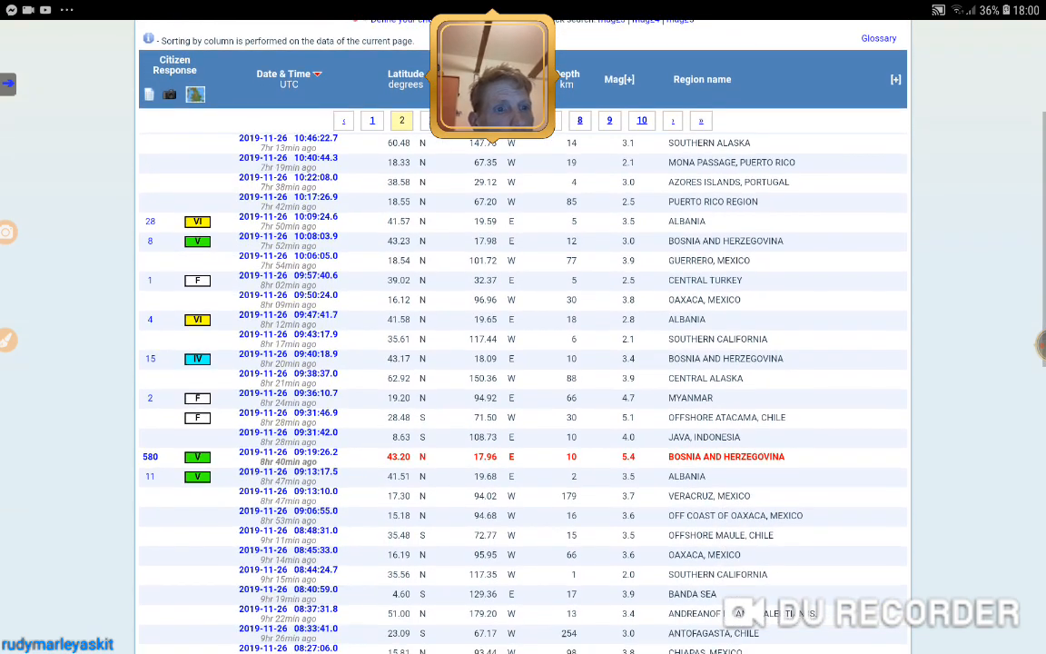
pyautogui.scroll(-3)
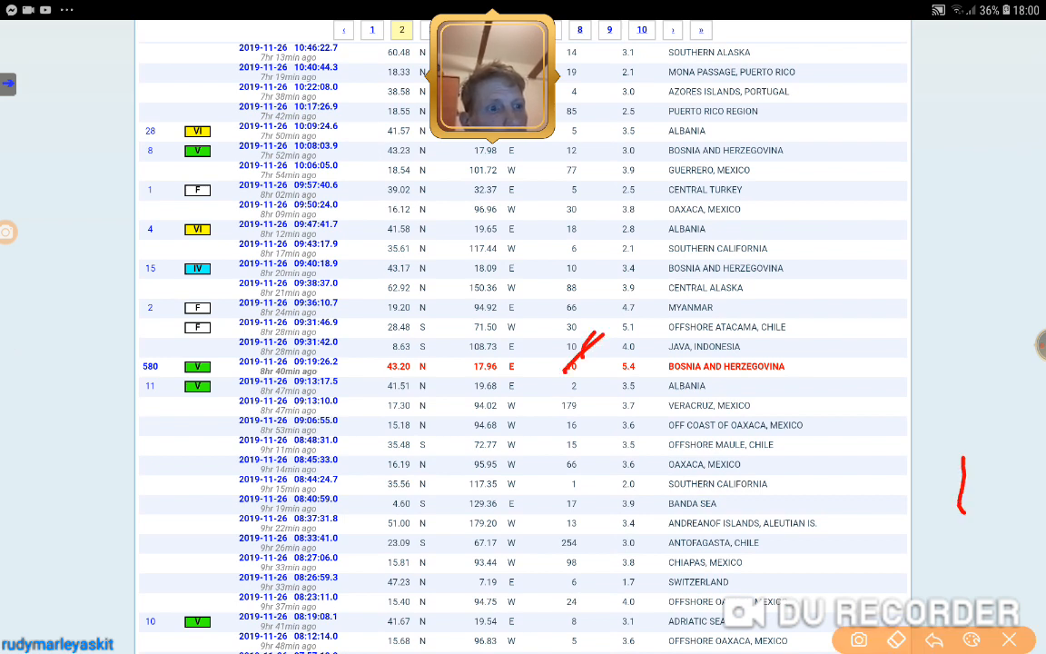
pyautogui.scroll(-3)
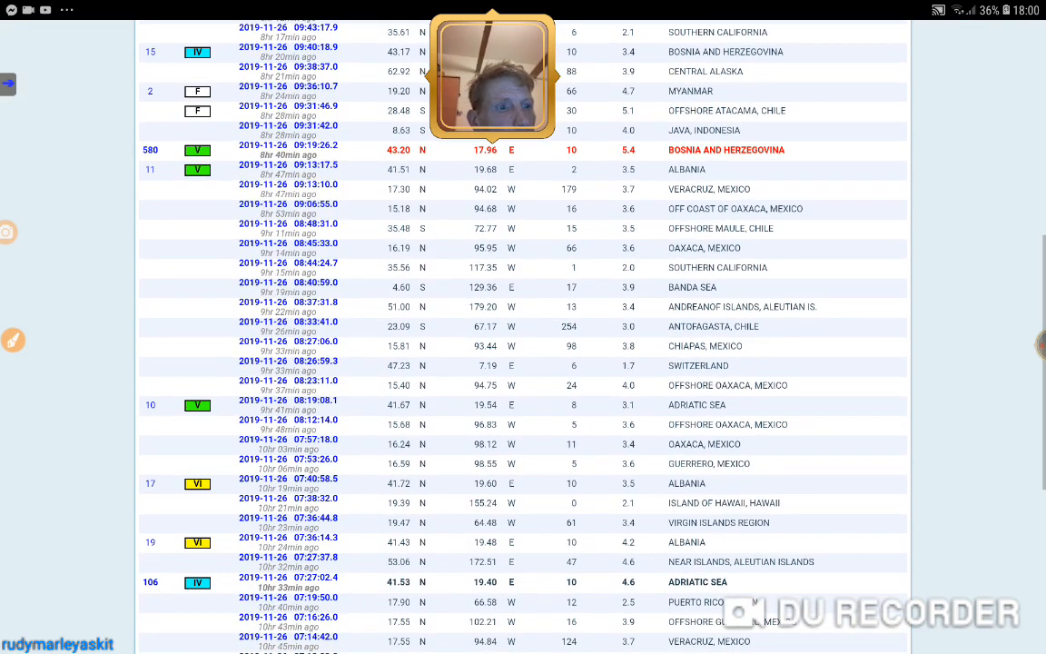
pyautogui.scroll(-3)
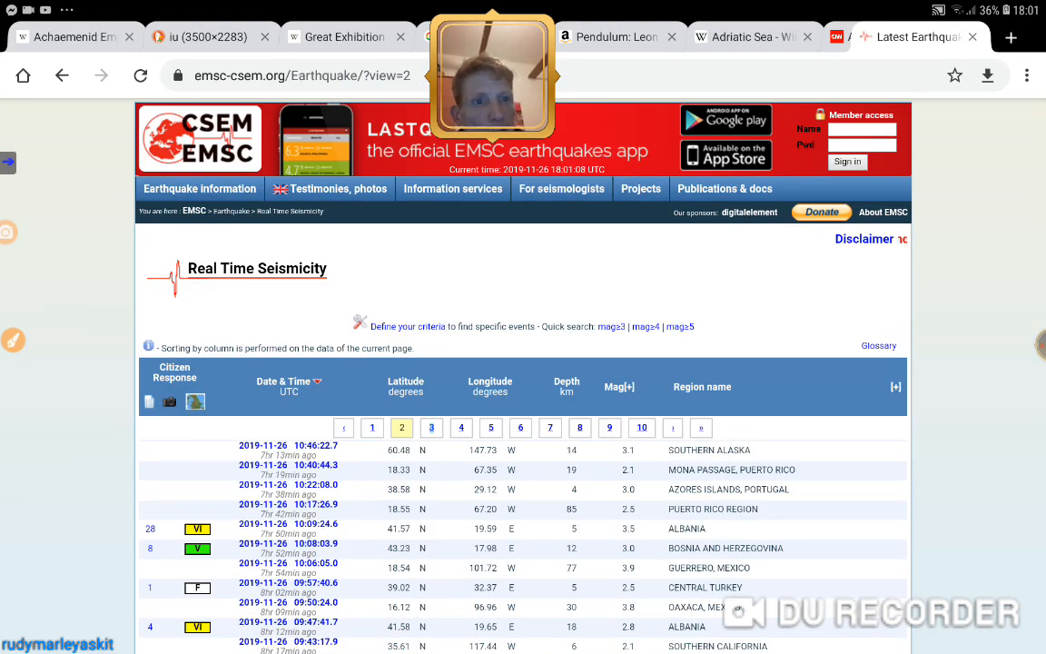
# - Switch to page 3 and scroll through its Adriatic Sea and Albania entries
pyautogui.click(430, 428)
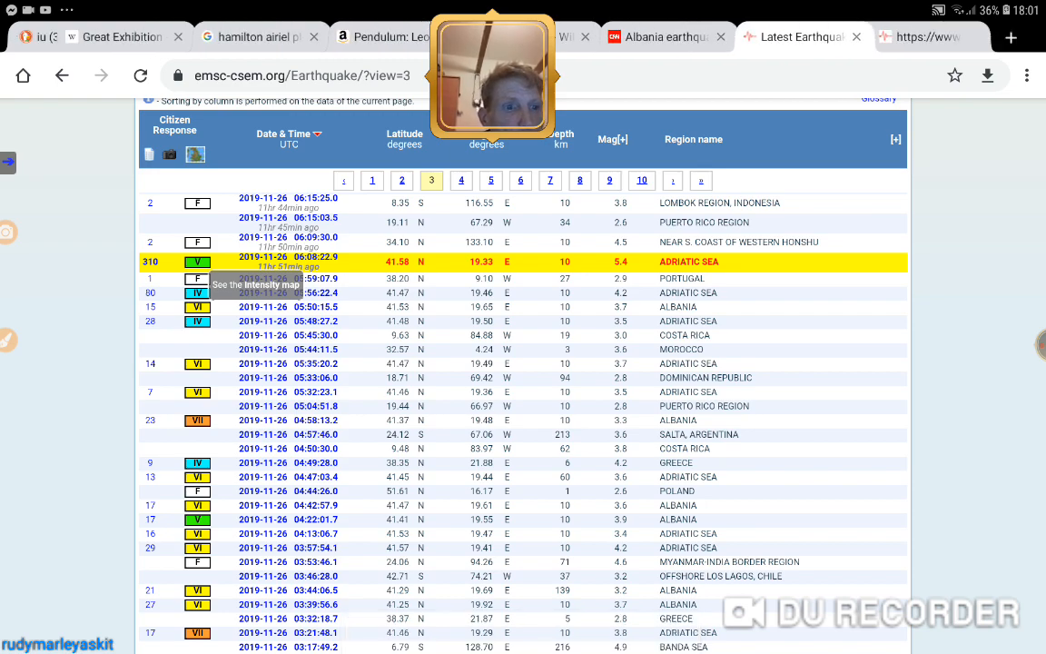
pyautogui.scroll(-3)
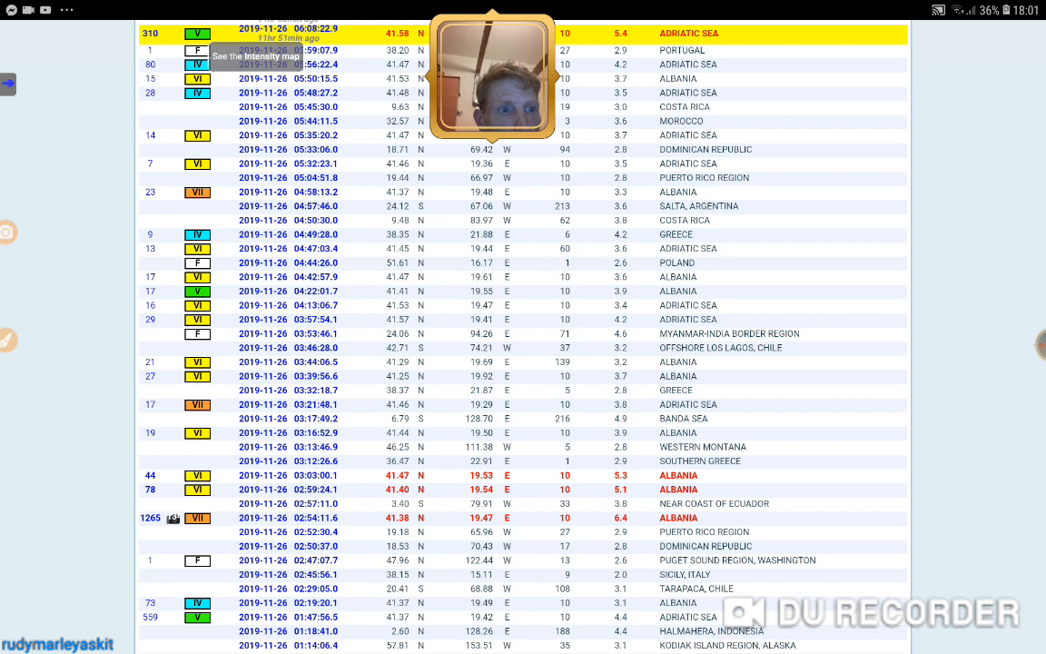
pyautogui.scroll(-3)
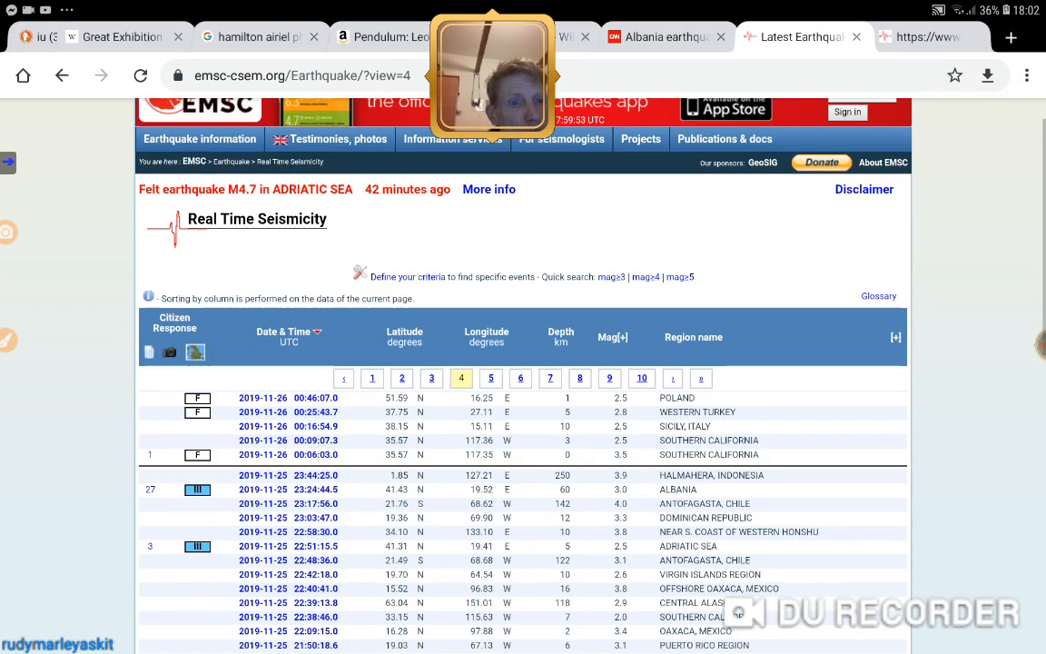
# - Scroll through page 4's 25 November quakes, then go back to page 3
pyautogui.scroll(-3)
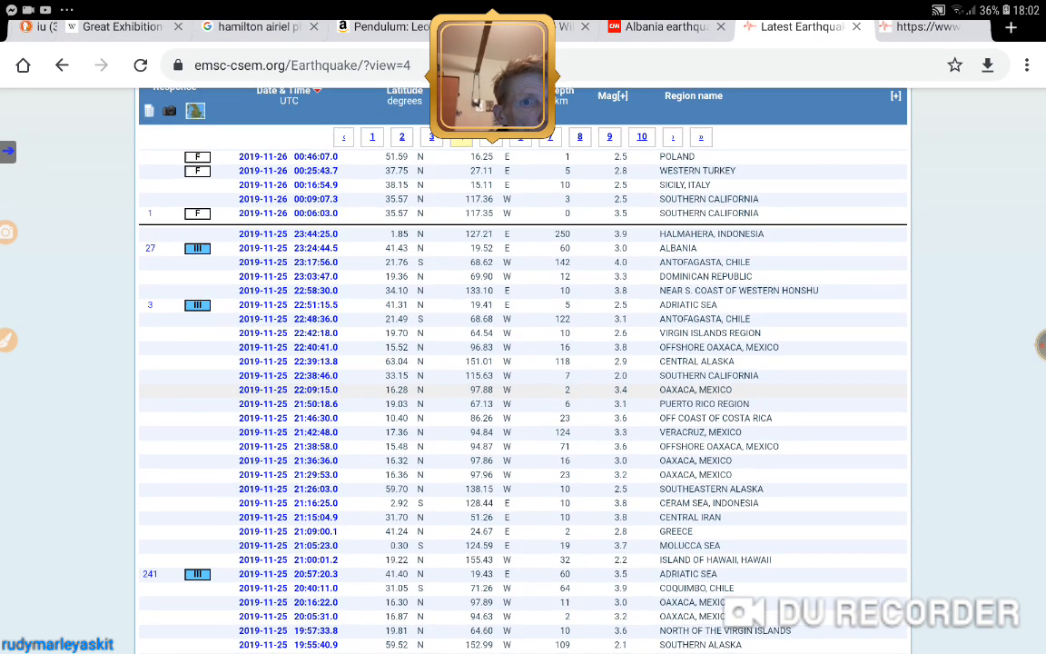
pyautogui.scroll(-3)
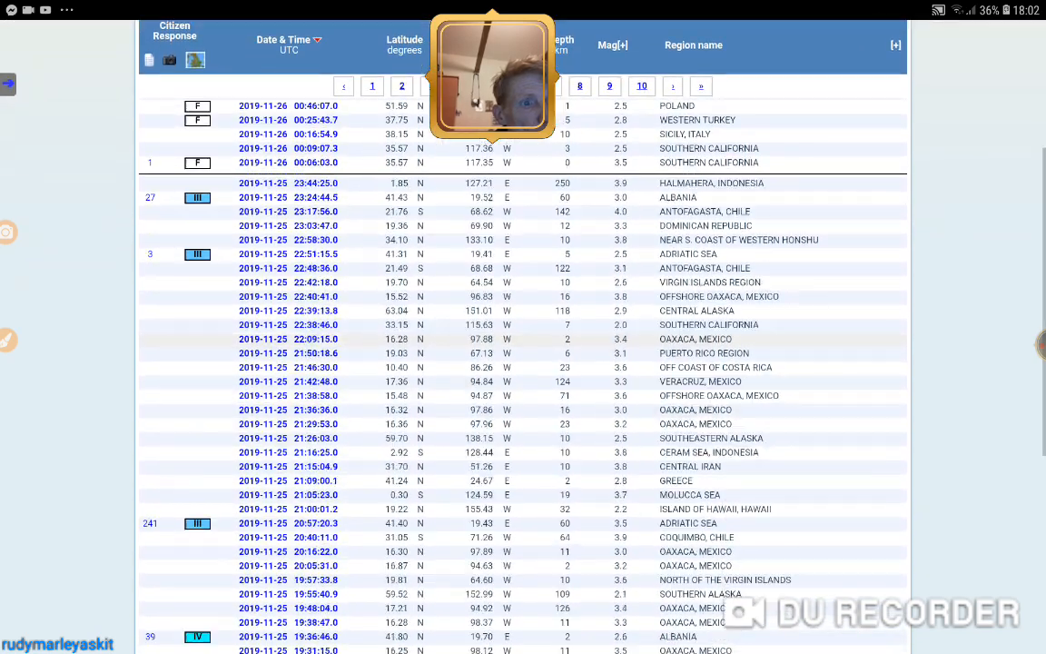
pyautogui.scroll(-3)
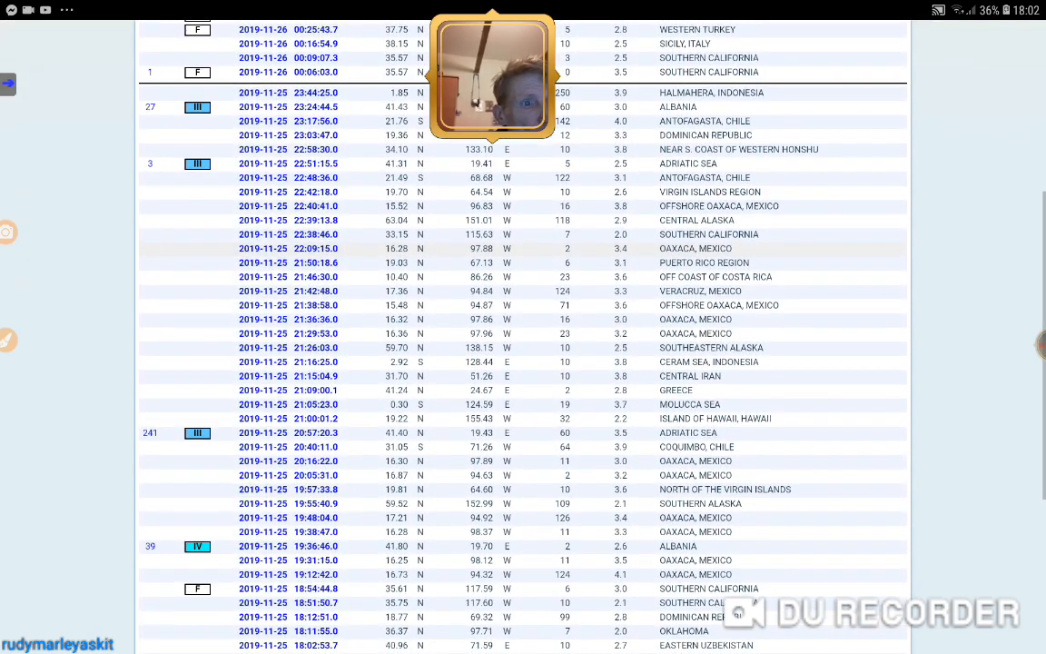
pyautogui.scroll(-3)
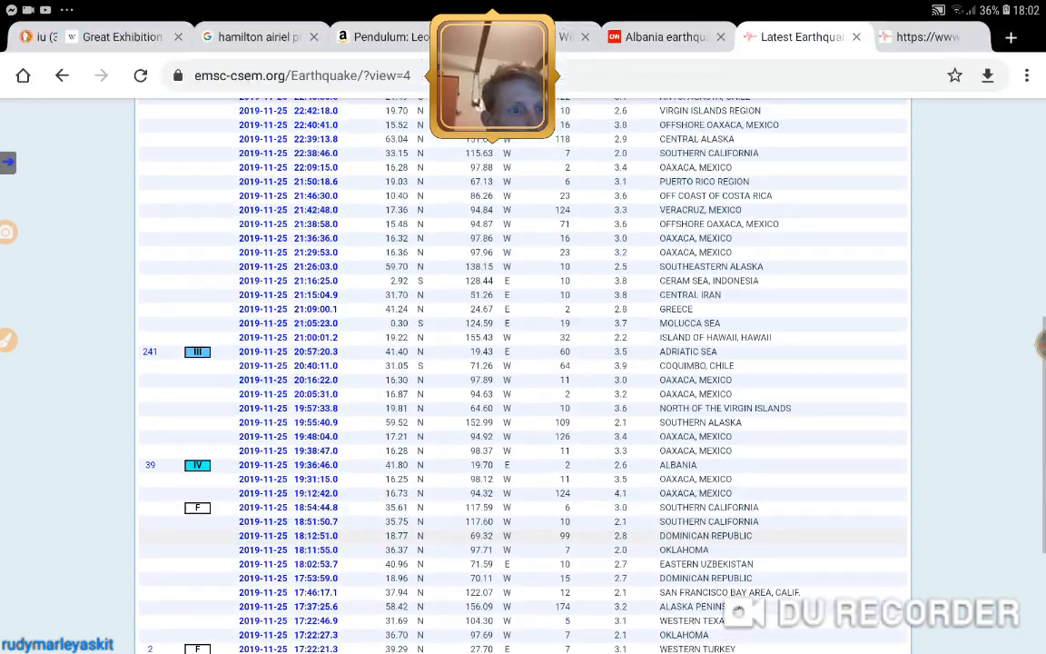
pyautogui.click(461, 170)
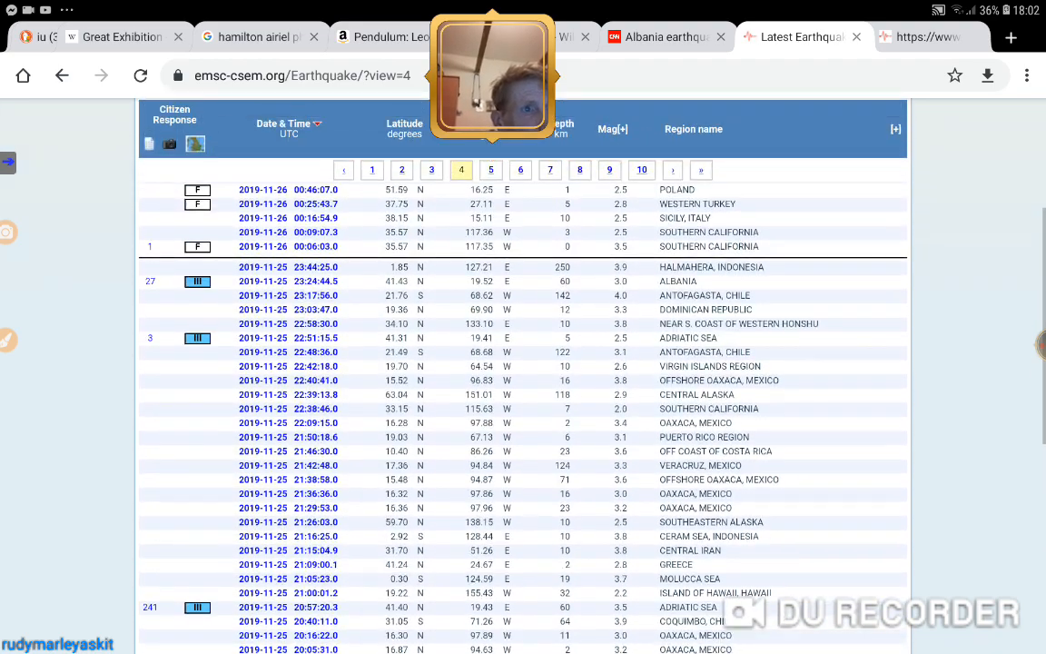
pyautogui.scroll(-3)
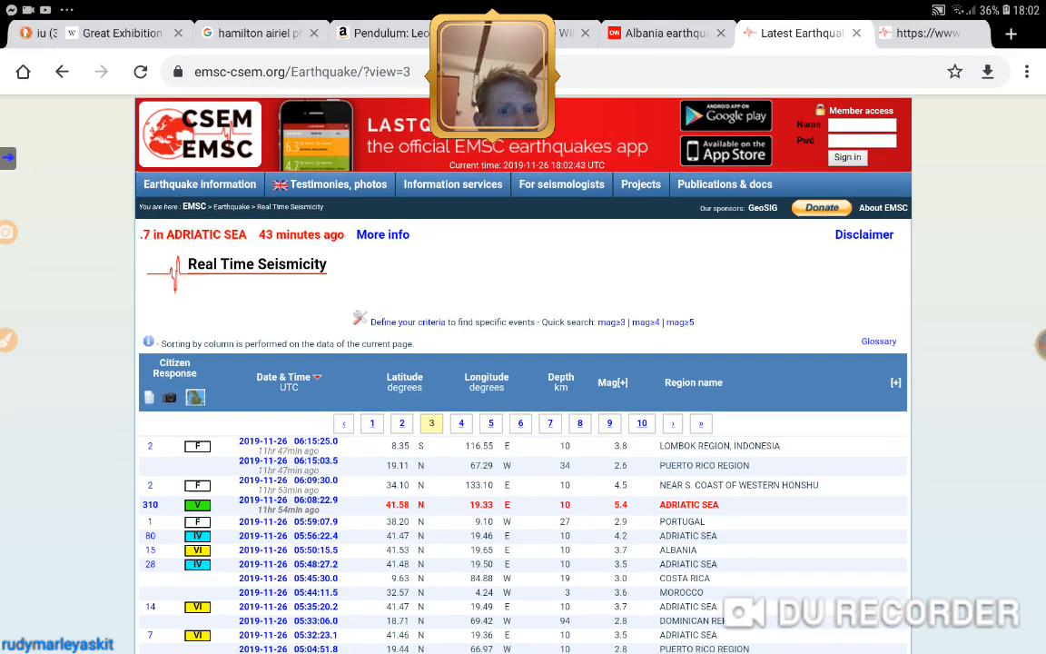
# - Scroll down through page 3's early-morning 26 November quake listings
pyautogui.scroll(-3)
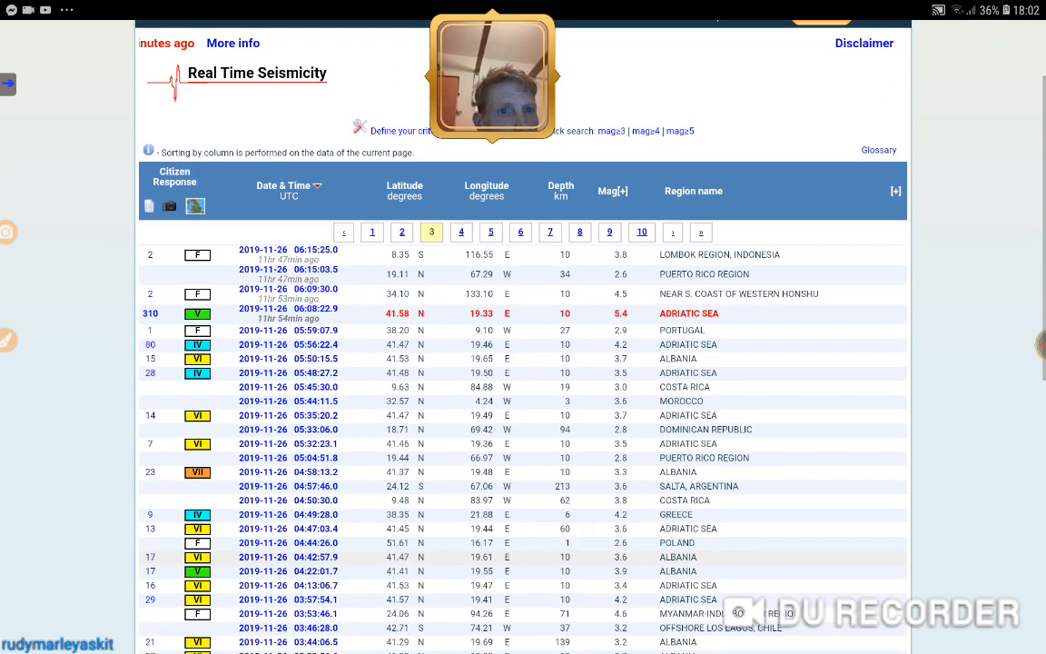
pyautogui.scroll(-3)
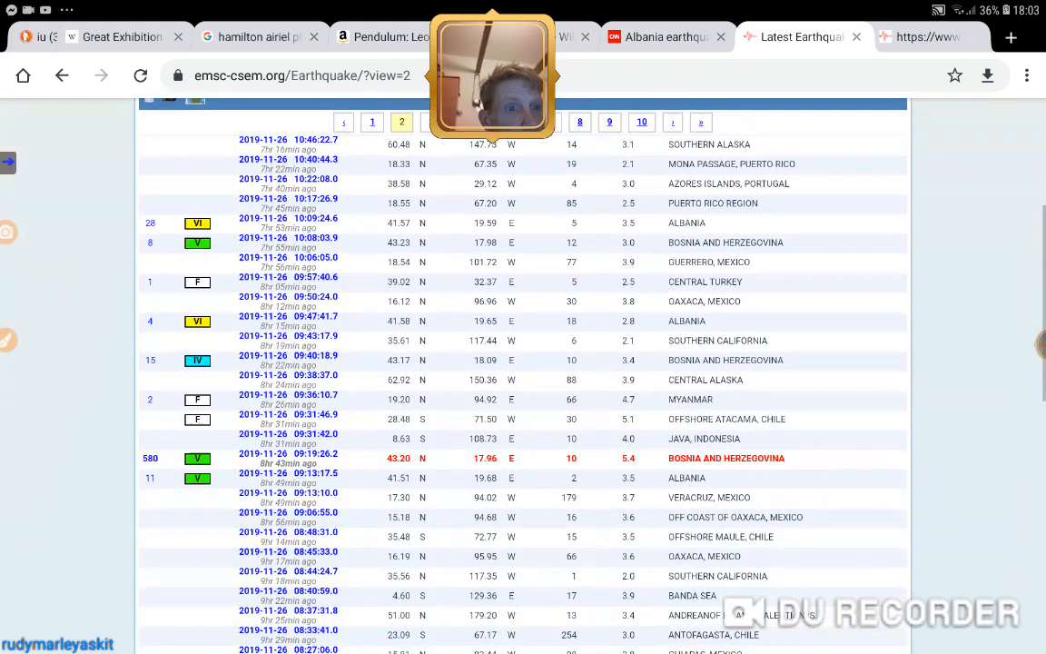
pyautogui.scroll(-3)
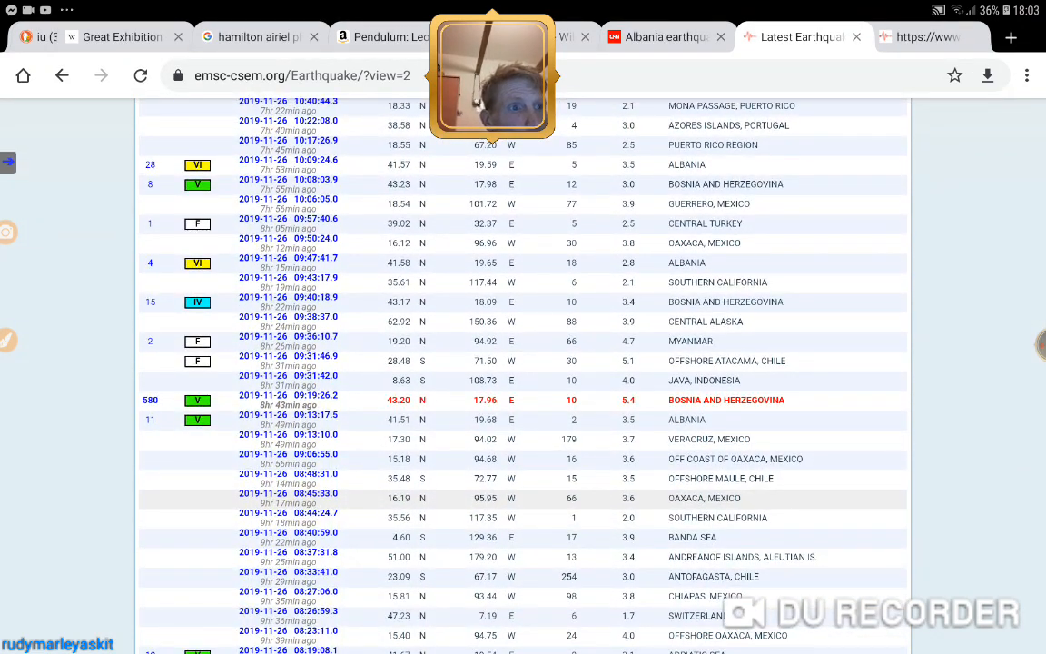